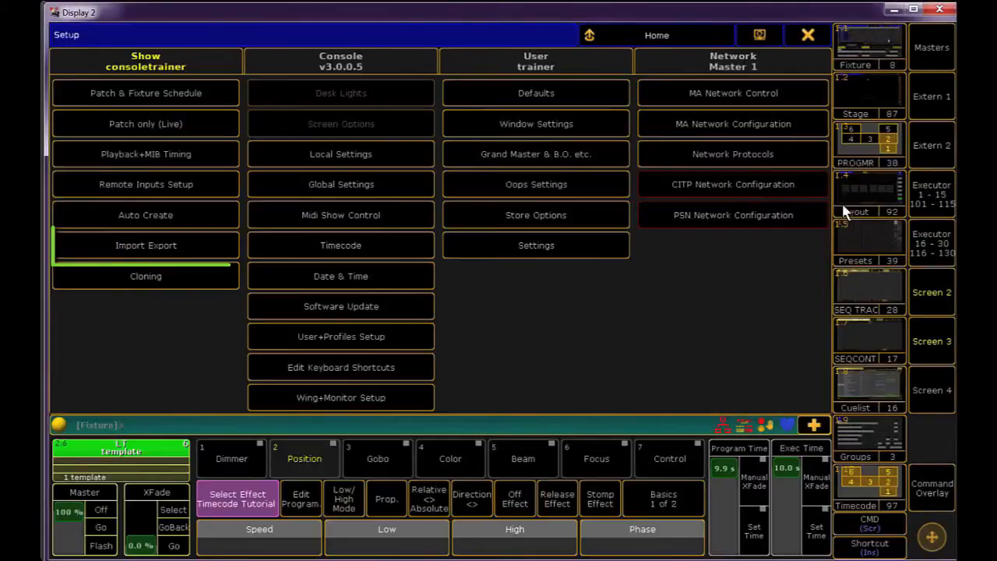
# - Import all effects from predefined.xml into the effects pool via Setup > Import Export
pyautogui.click(146, 245)
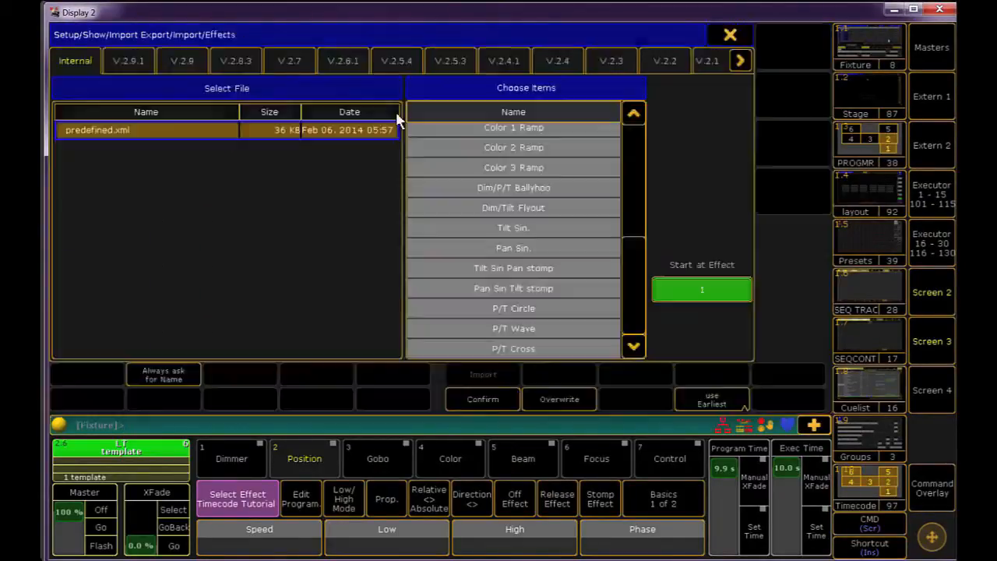
pyautogui.click(147, 131)
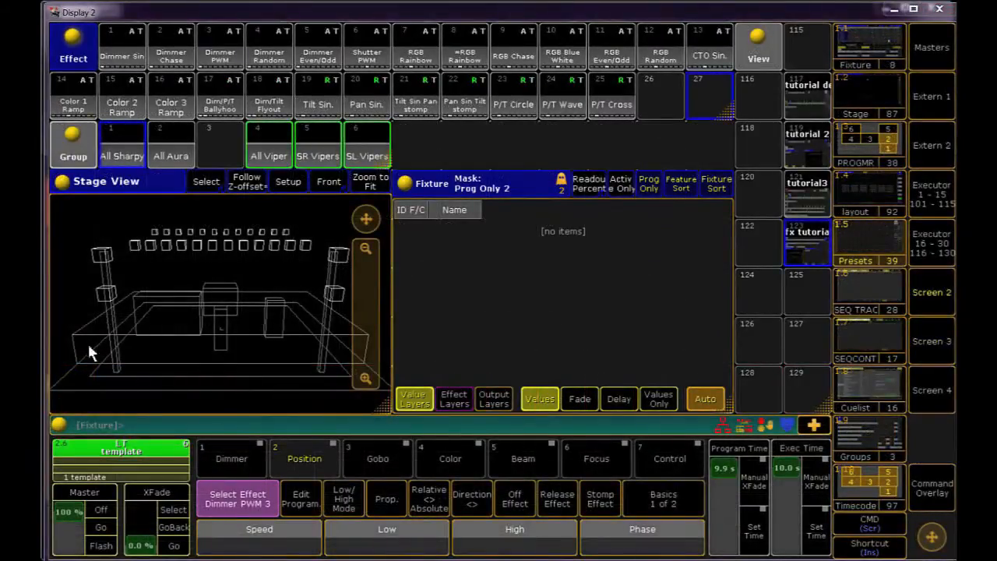
# - Copy the Dimmer PWM template effect to slot 27 and open the copy in the Effect Editor
pyautogui.click(121, 47)
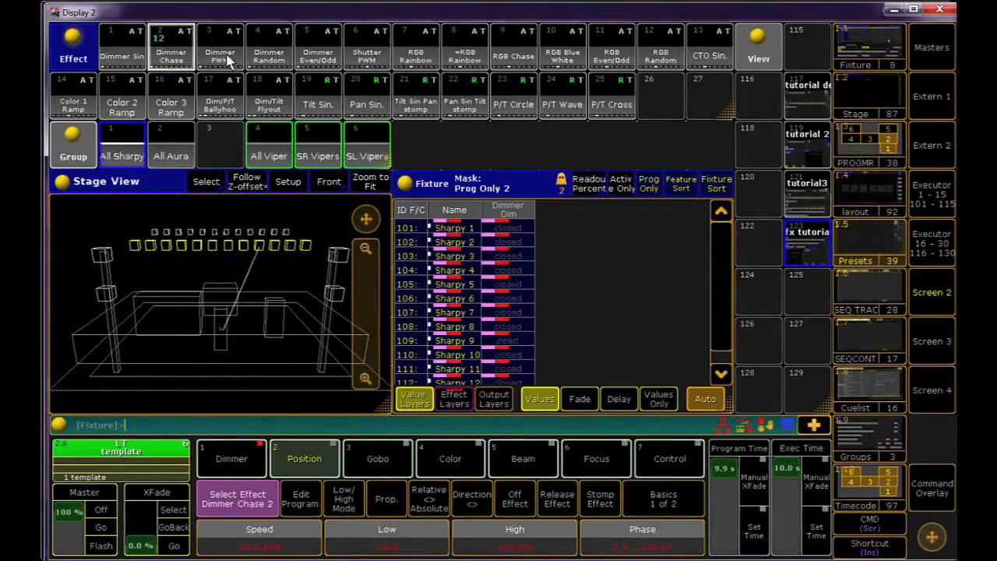
pyautogui.click(931, 489)
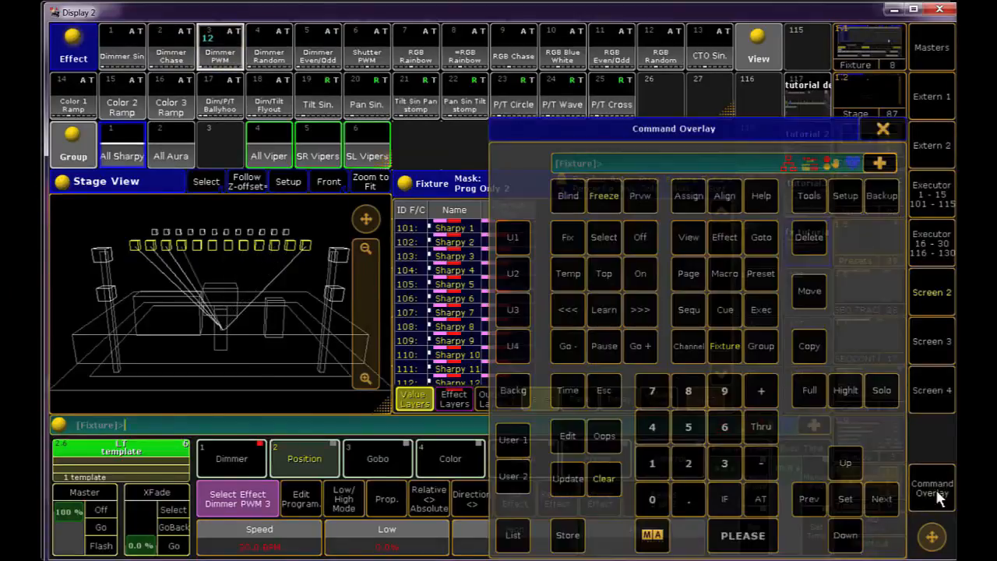
pyautogui.click(809, 345)
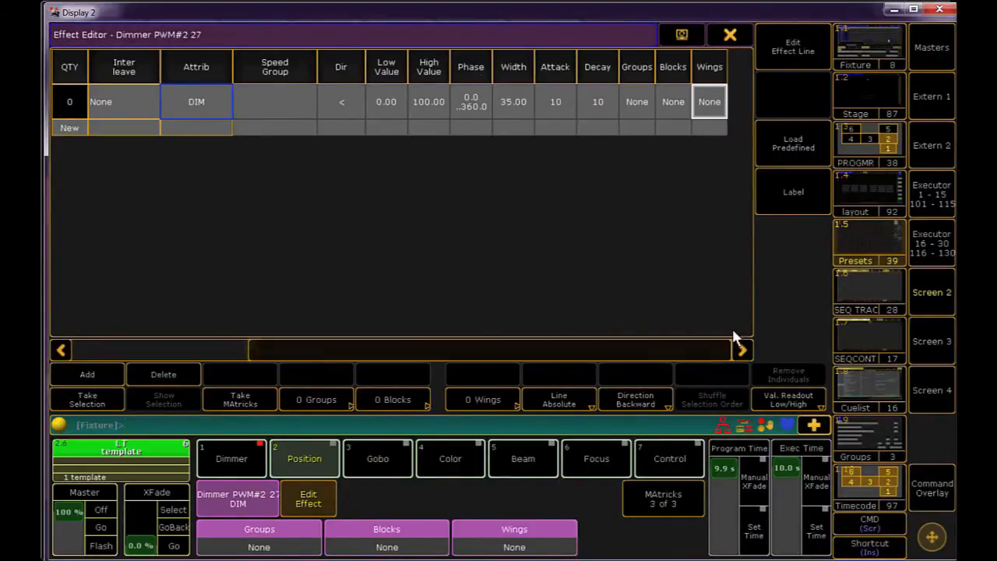
# - Close the Effect Editor and label effect 27 with a name ending in PWM
pyautogui.click(707, 101)
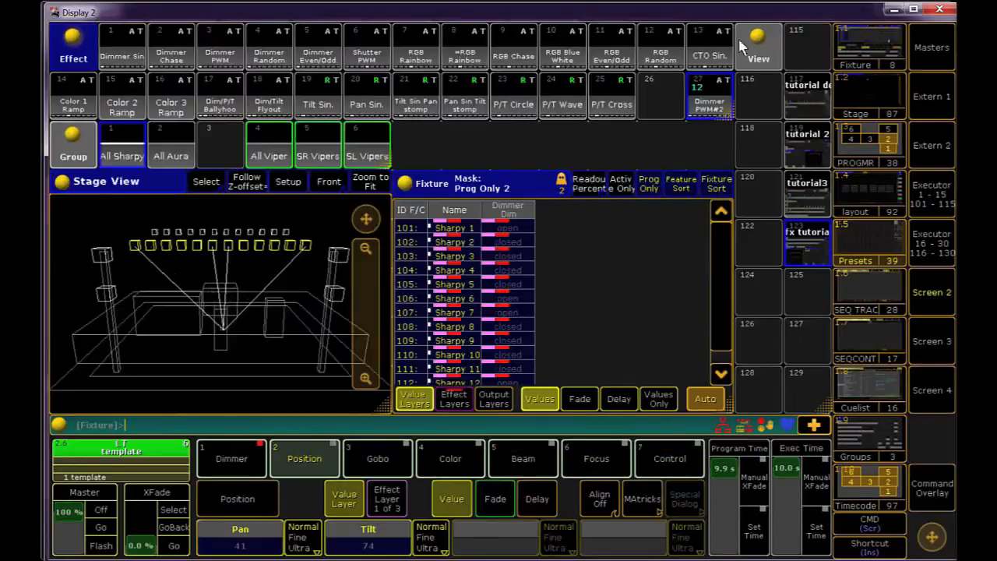
pyautogui.click(931, 489)
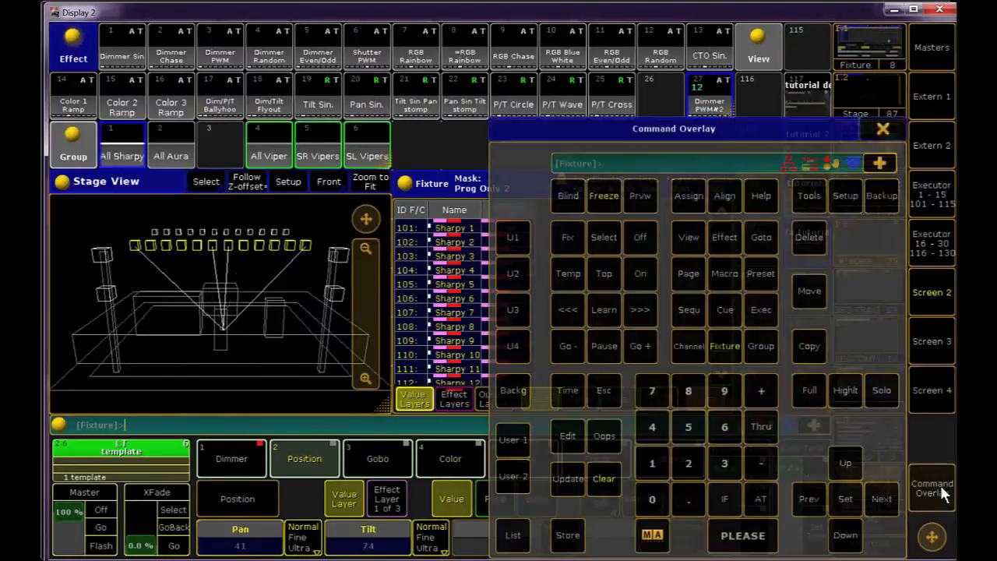
pyautogui.click(688, 196)
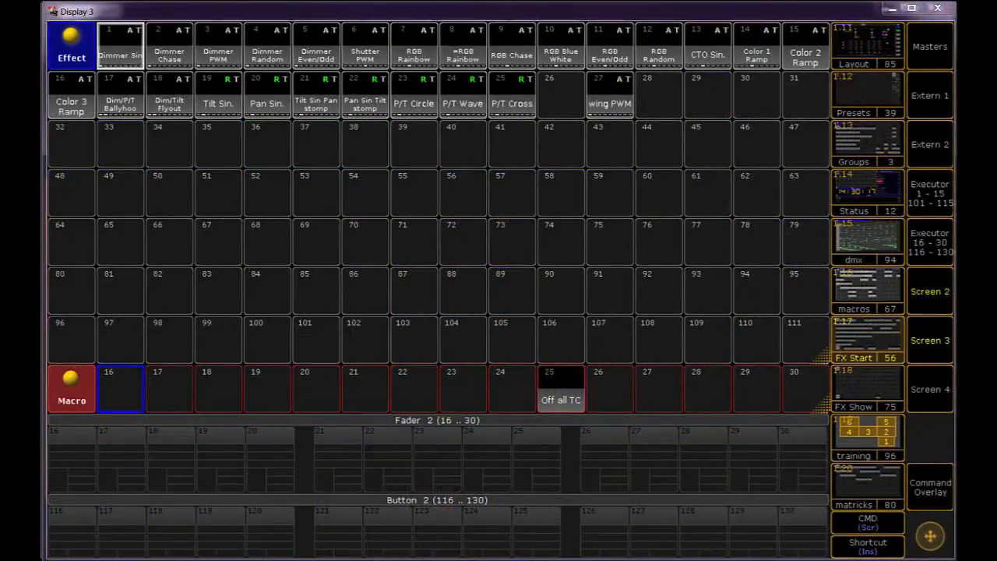
# - Scroll the Display 3 effects pool down to the song effects around slot 128
pyautogui.click(930, 486)
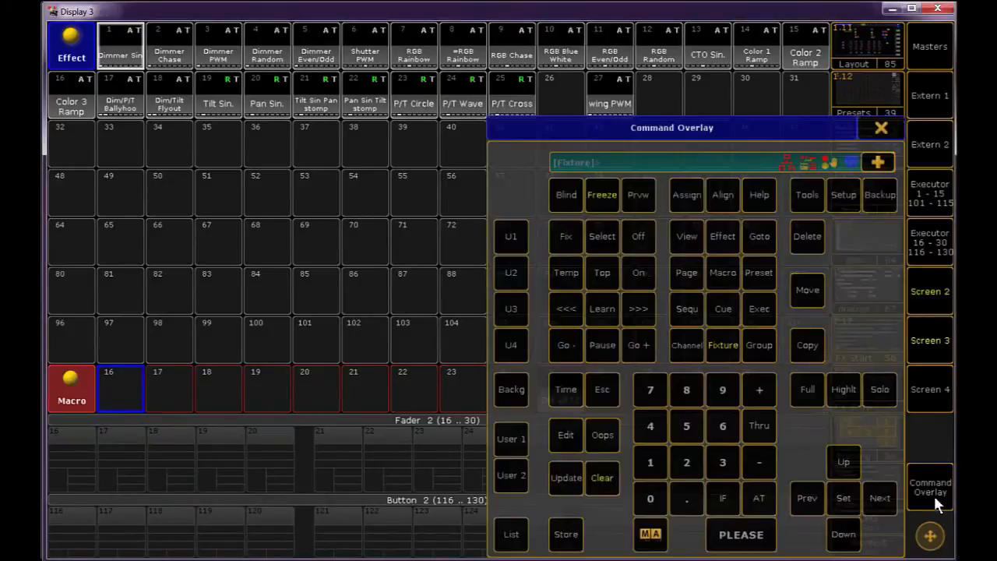
pyautogui.click(565, 434)
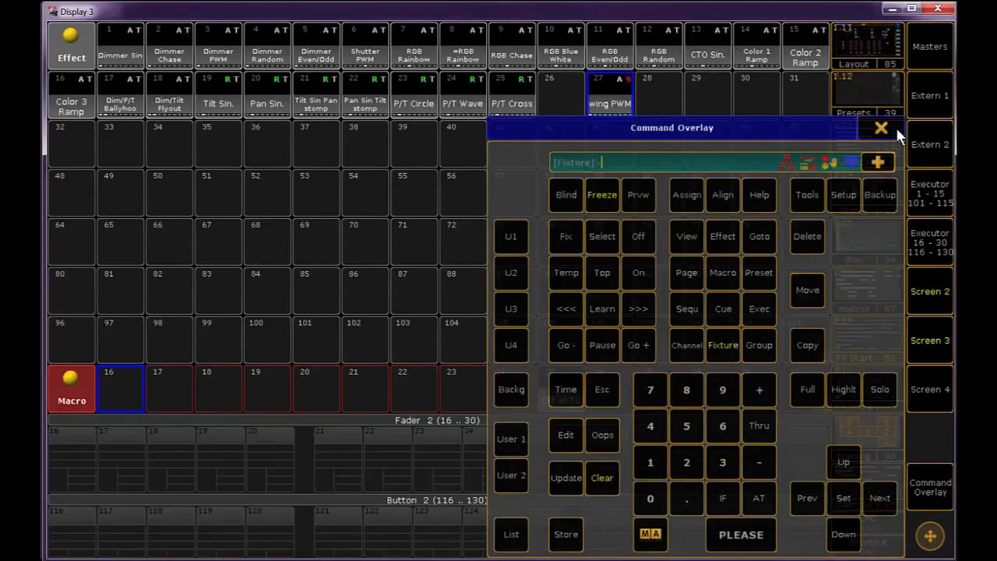
pyautogui.click(879, 128)
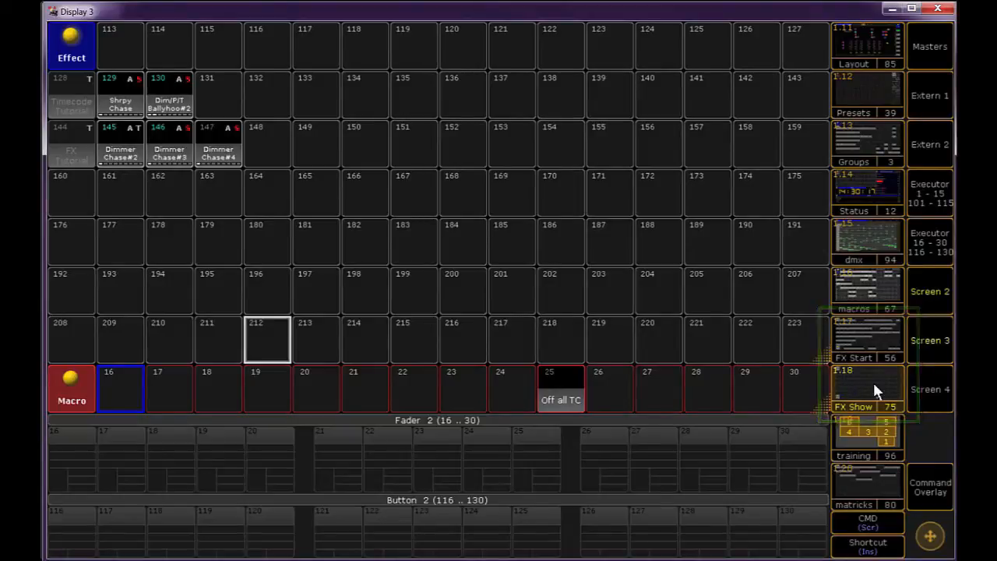
# - Store a new effect into pool slot 160 below the song effects
pyautogui.click(928, 486)
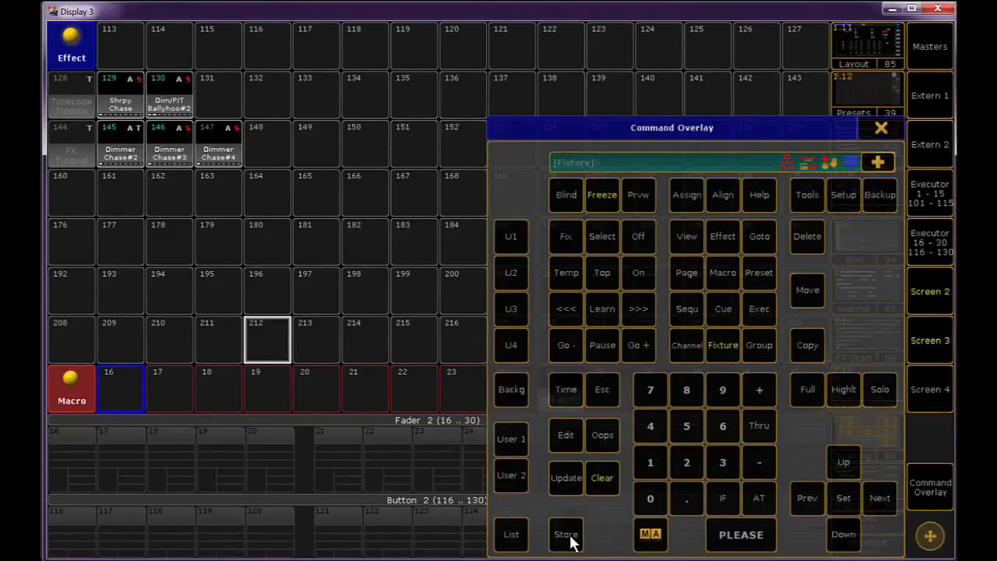
pyautogui.click(565, 532)
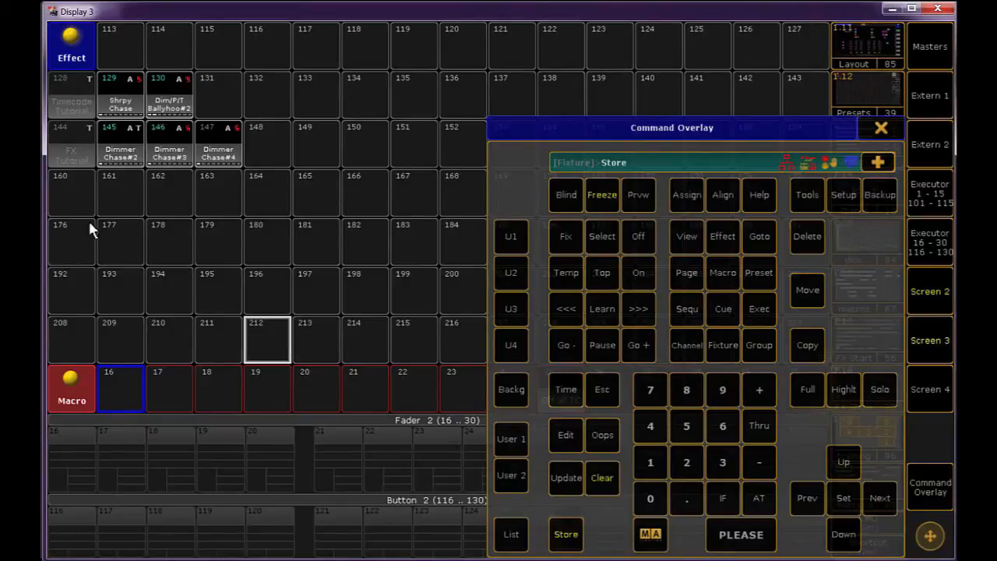
pyautogui.click(70, 190)
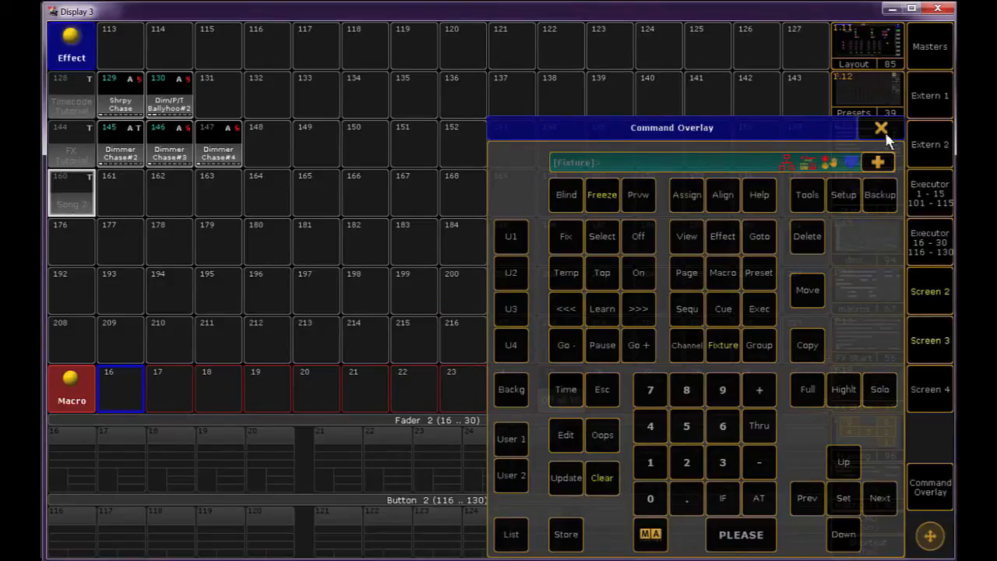
# - Recall the template view and start moving the edited PWM effect from slot 27
pyautogui.click(882, 128)
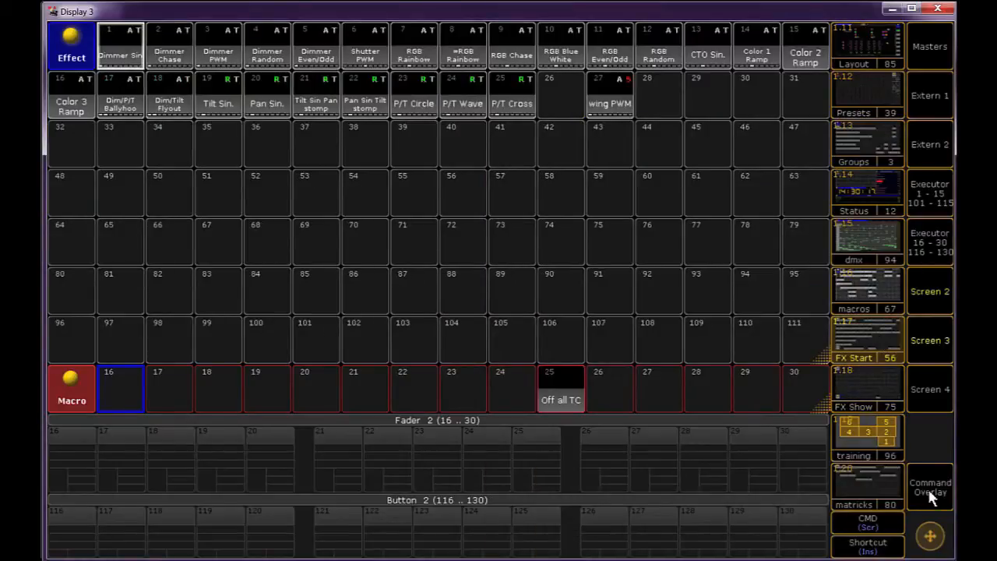
pyautogui.click(930, 486)
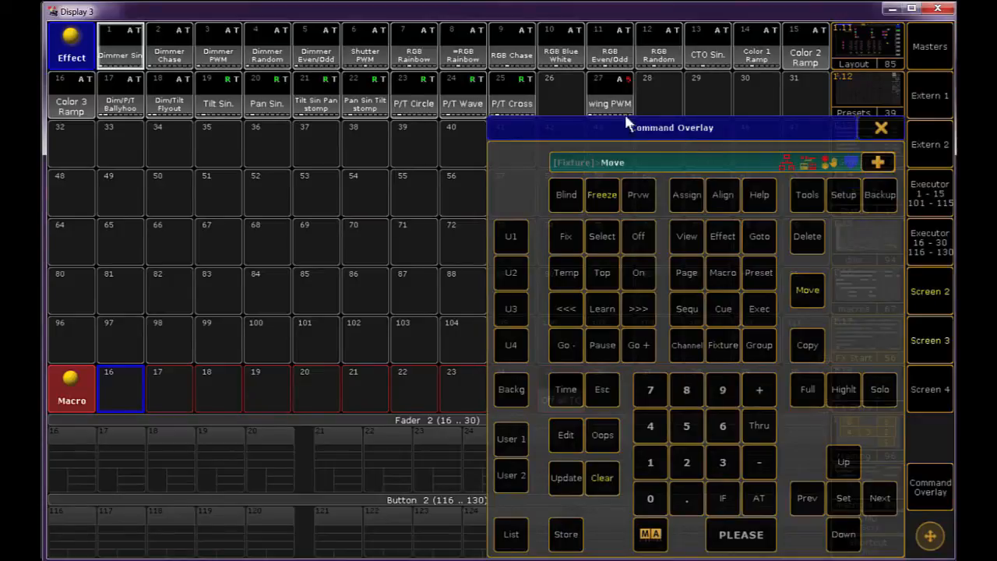
pyautogui.click(881, 128)
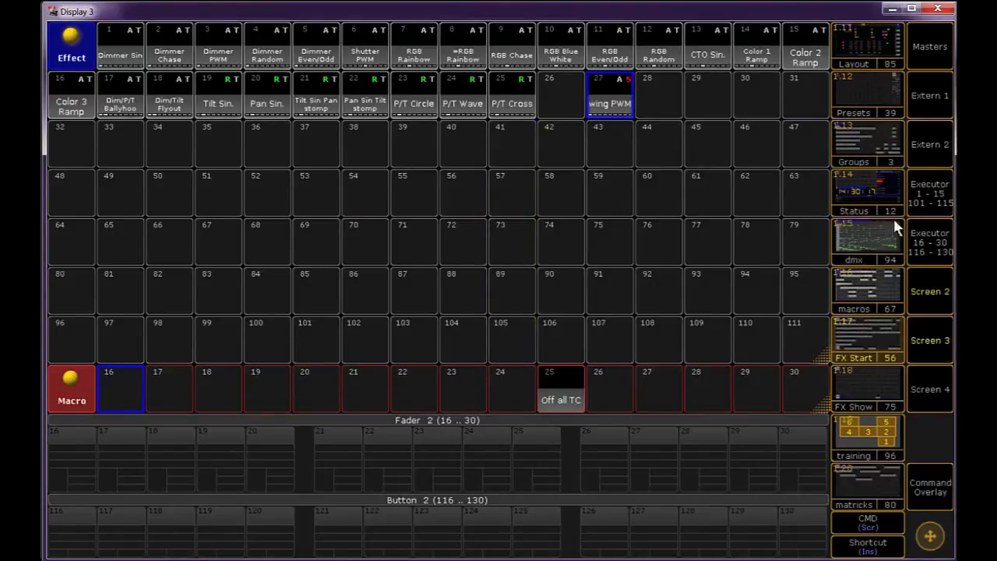